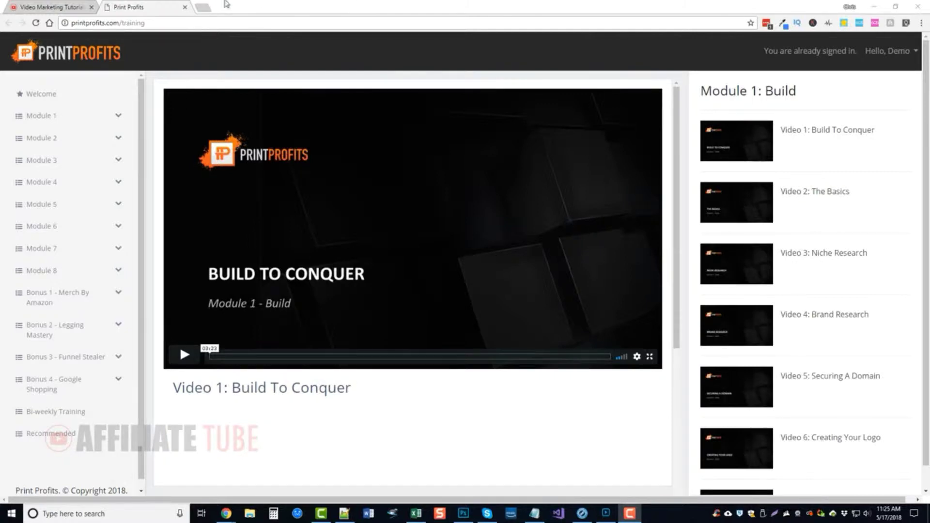
Load Video 1: Build To Conquer on the Module 1: Build training page
left_click(238, 8)
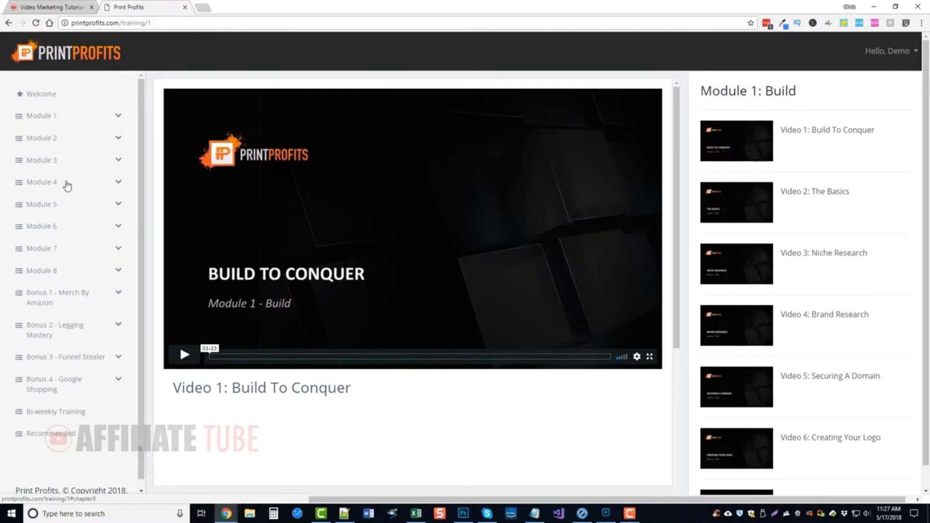
Expand and collapse the Module 2 and Module 3 lesson lists in the sidebar
left_click(42, 137)
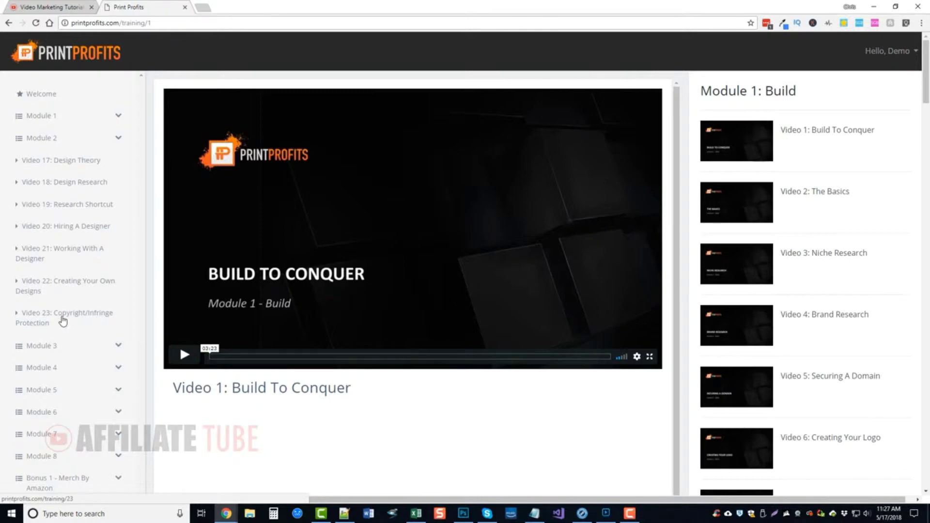
mouse_move(65, 315)
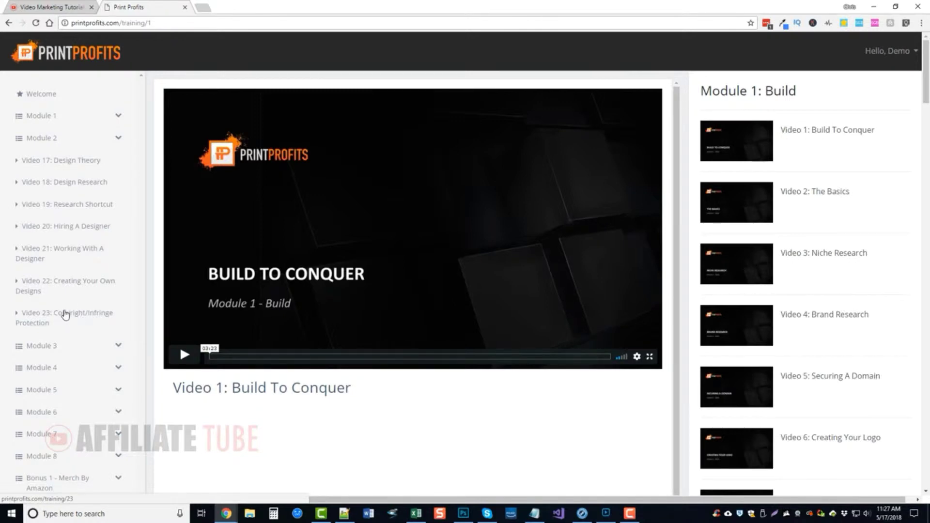
left_click(42, 137)
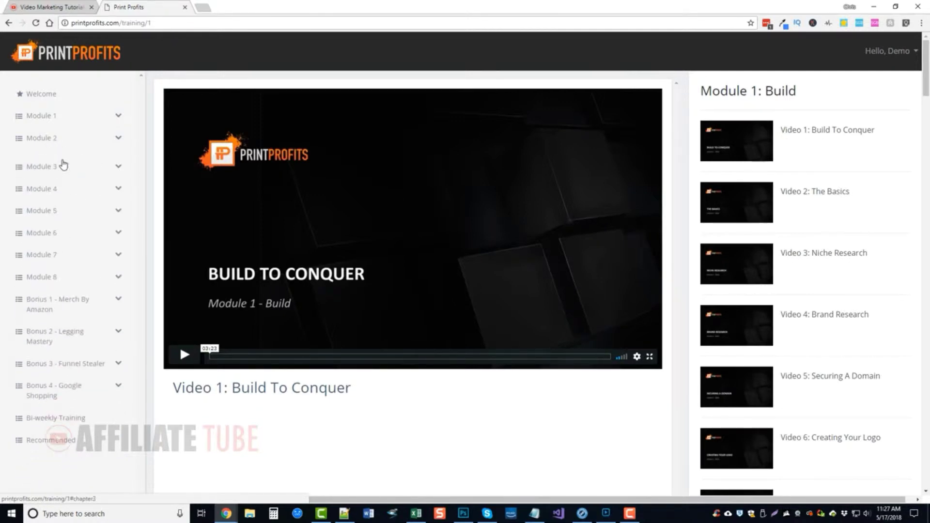
left_click(42, 160)
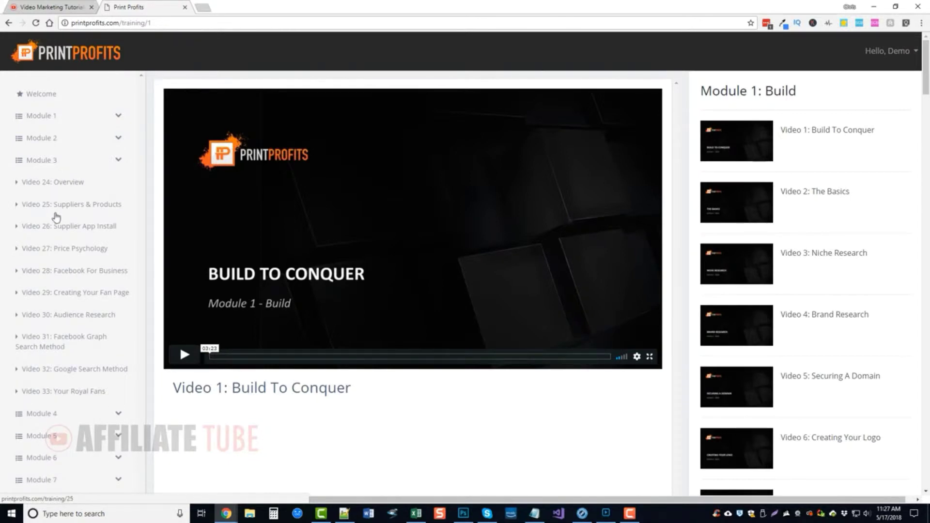
mouse_move(100, 274)
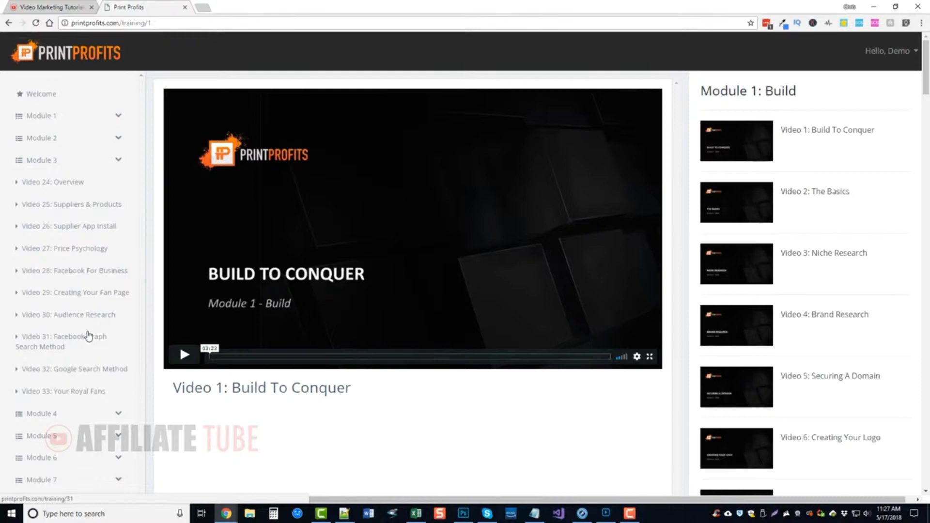
left_click(41, 160)
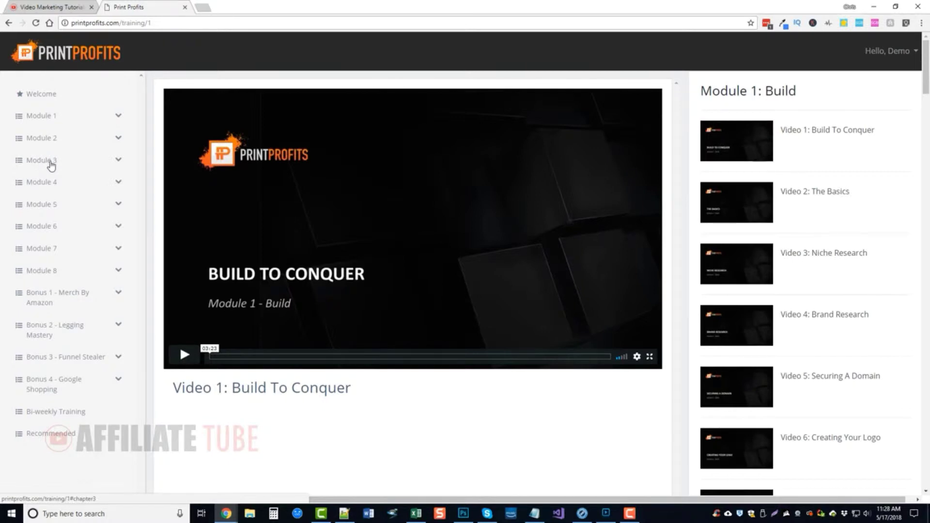
Expand Module 4, then Module 5's lessons from Video 43: Kill or Scale to Video 50: Manual Bidding
left_click(41, 182)
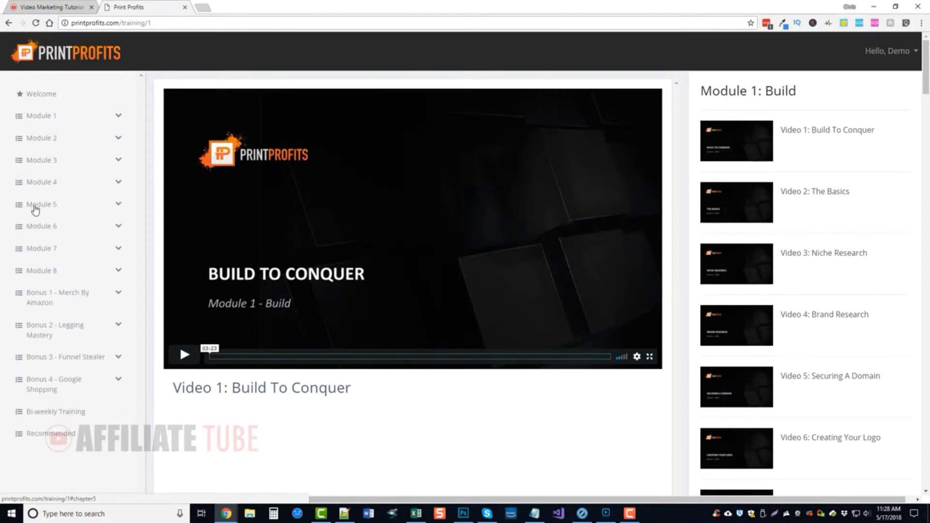
left_click(41, 204)
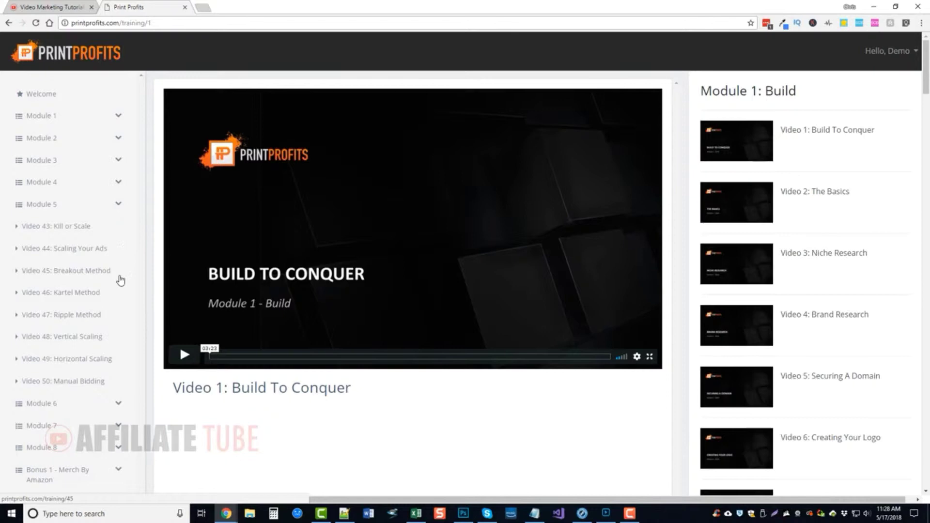
mouse_move(93, 329)
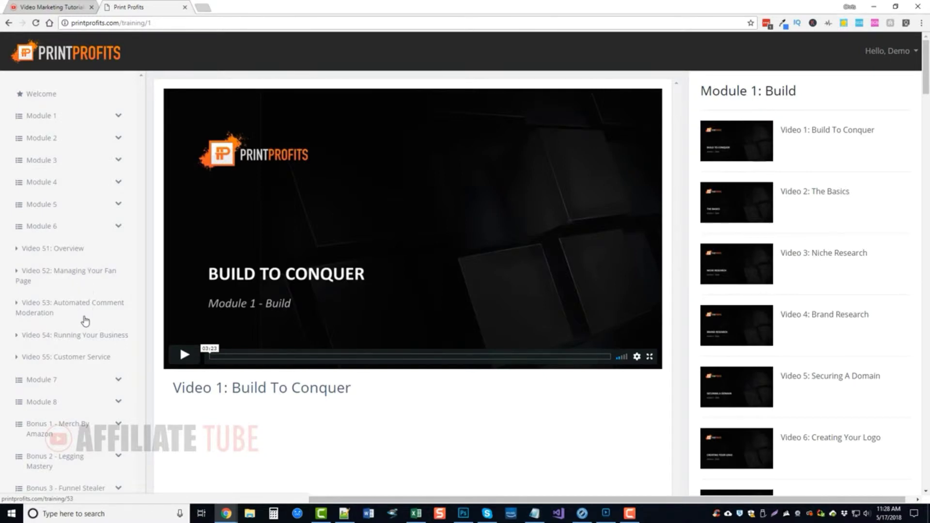
mouse_move(92, 335)
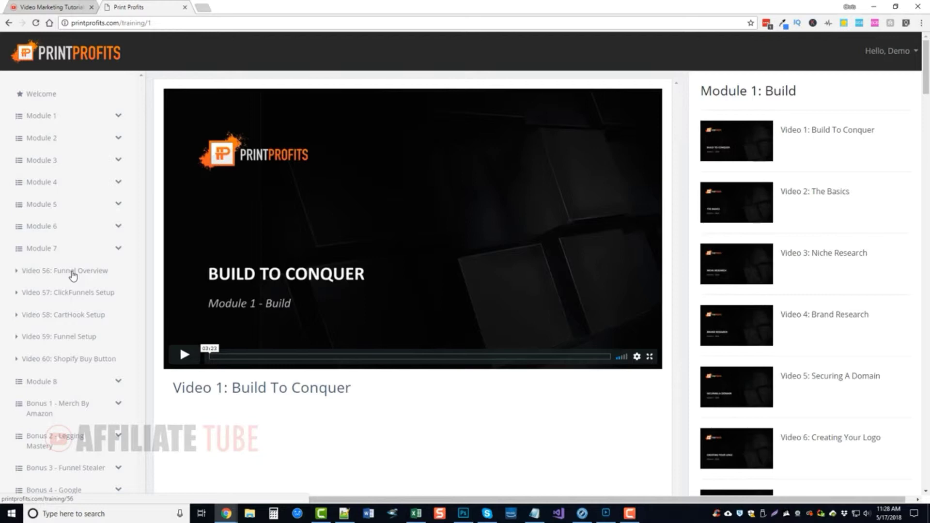
mouse_move(50, 265)
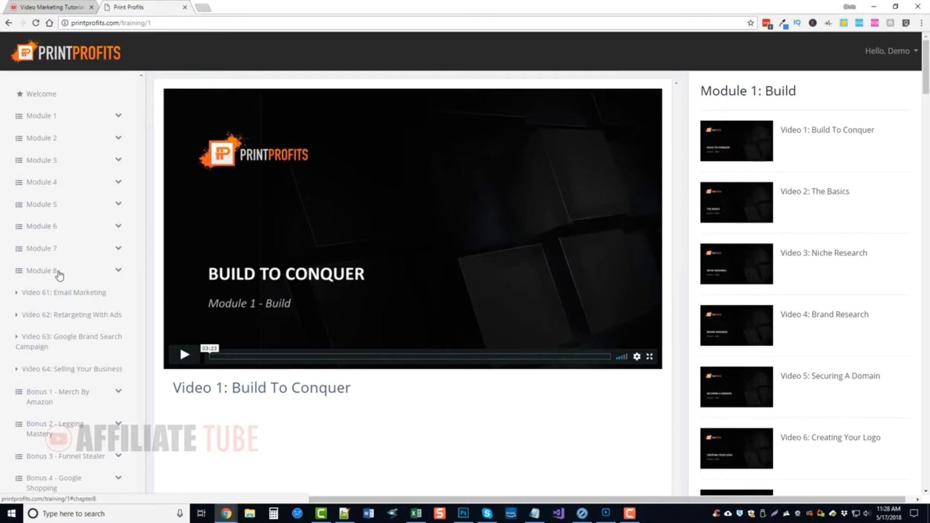
Collapse Module 8 so only module and bonus names remain in the sidebar
left_click(42, 271)
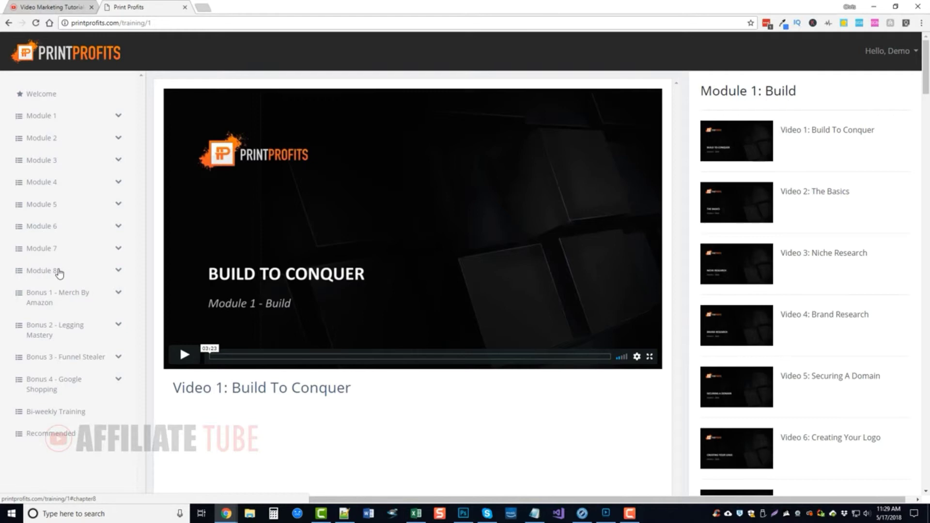
Play Build To Conquer through its bullet-point slide, pause, and seek back near the start
left_click(184, 354)
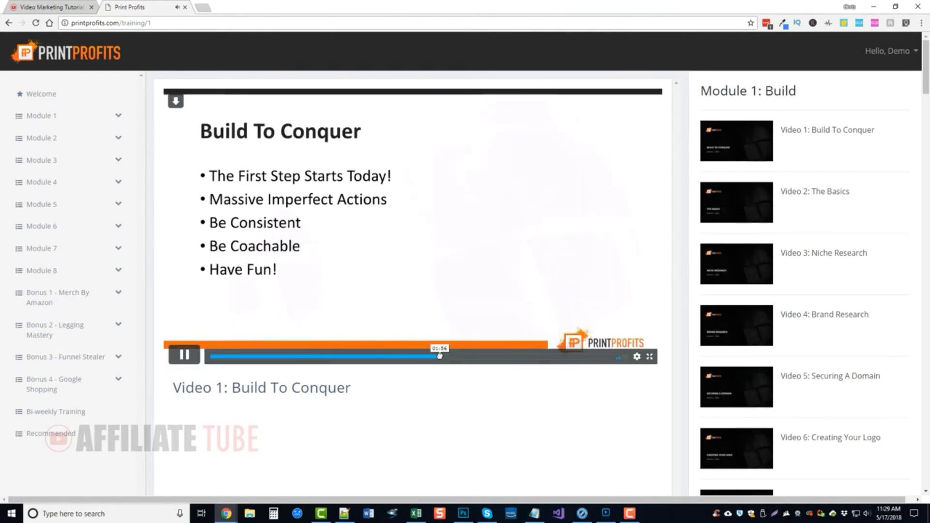
left_click(185, 355)
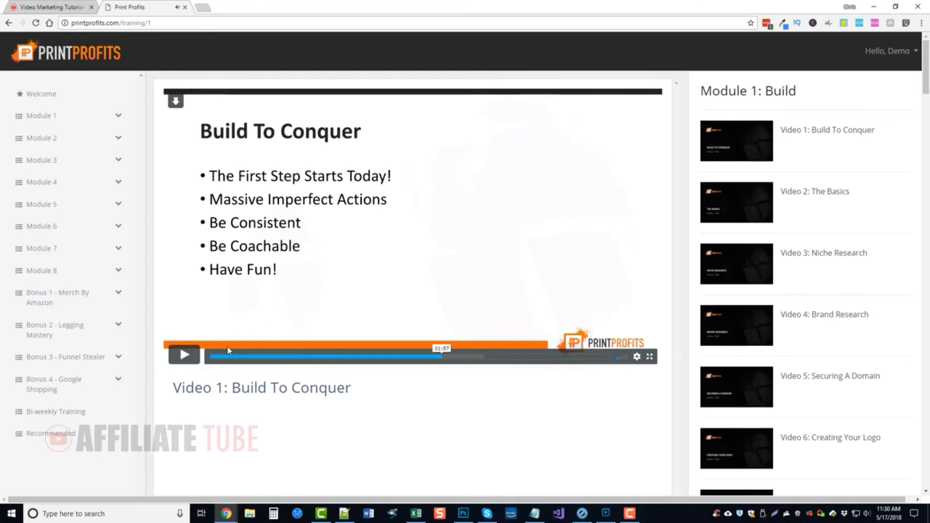
left_click(222, 356)
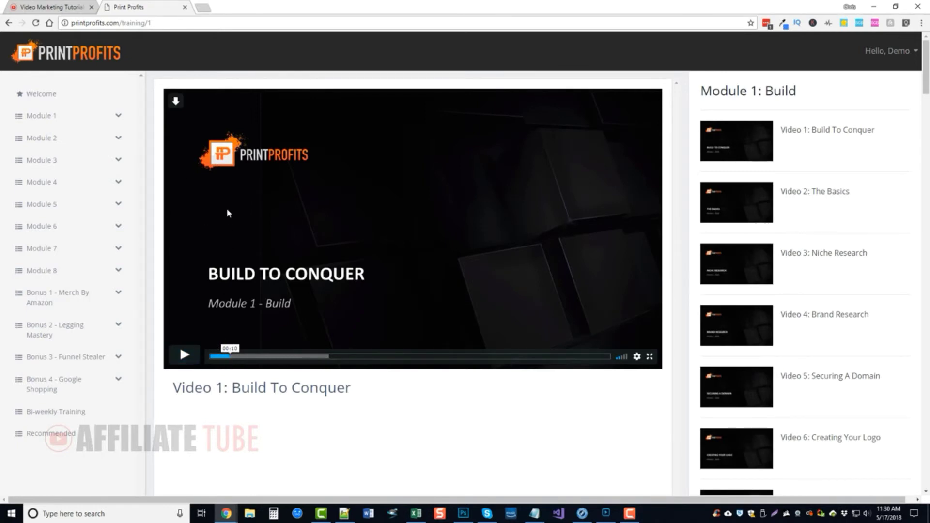
mouse_move(600, 261)
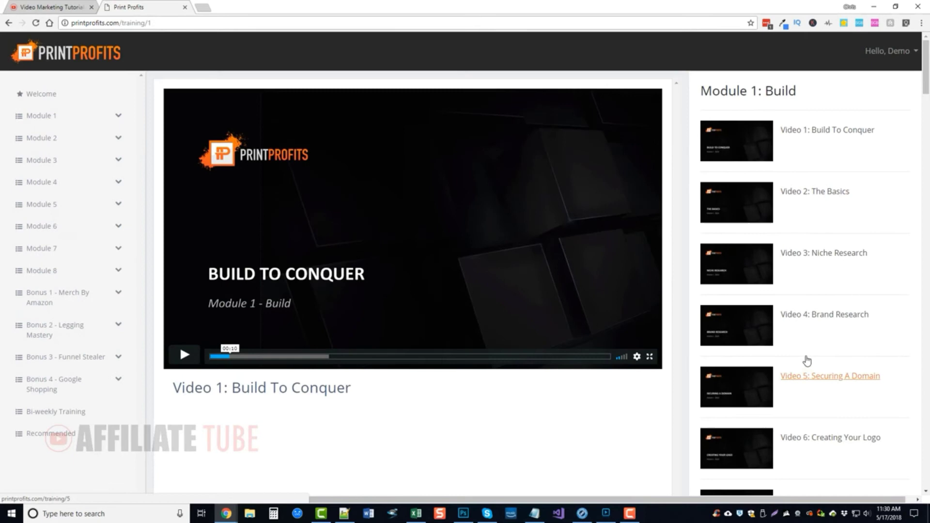
mouse_move(356, 441)
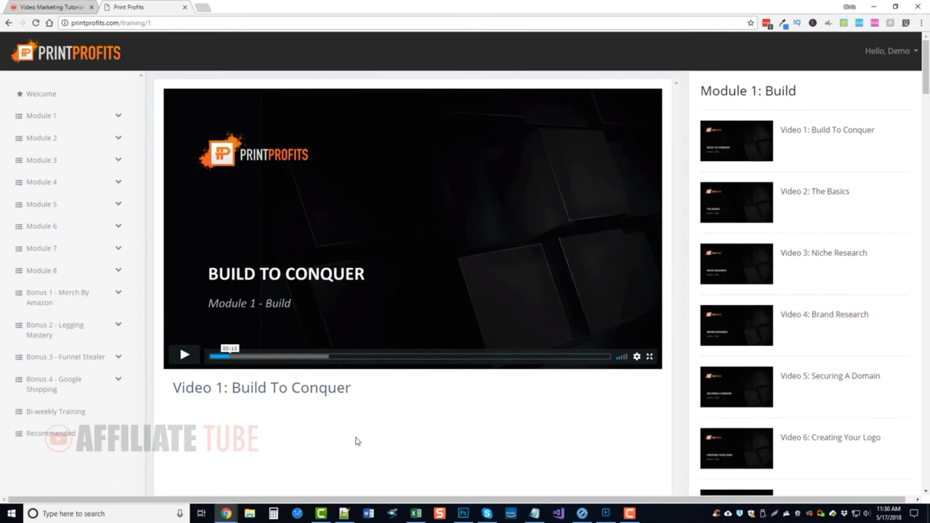
mouse_move(164, 462)
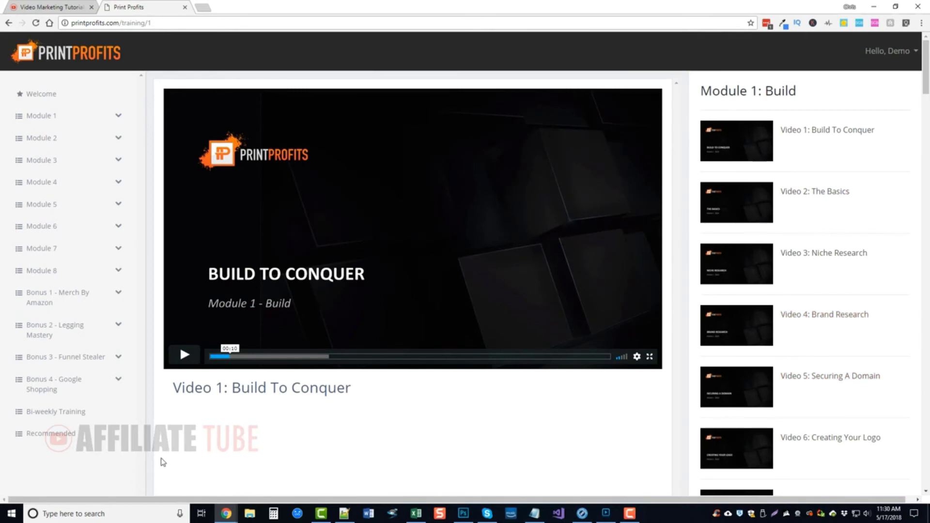